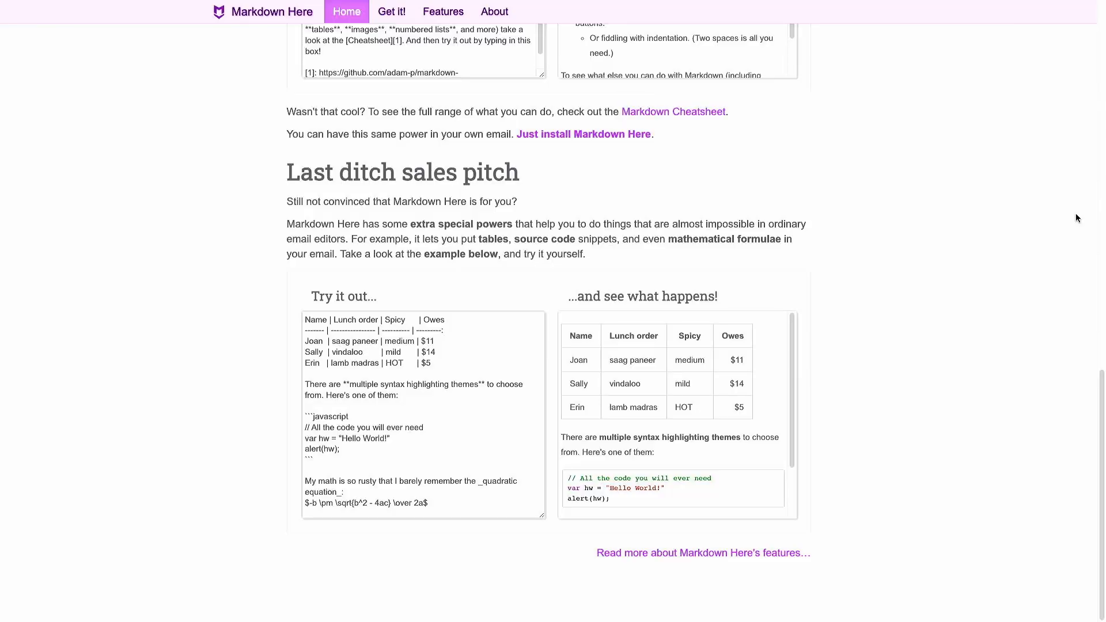
Step: Look over the Markdown Here homepage by scrolling through its content
scroll(up, 3)
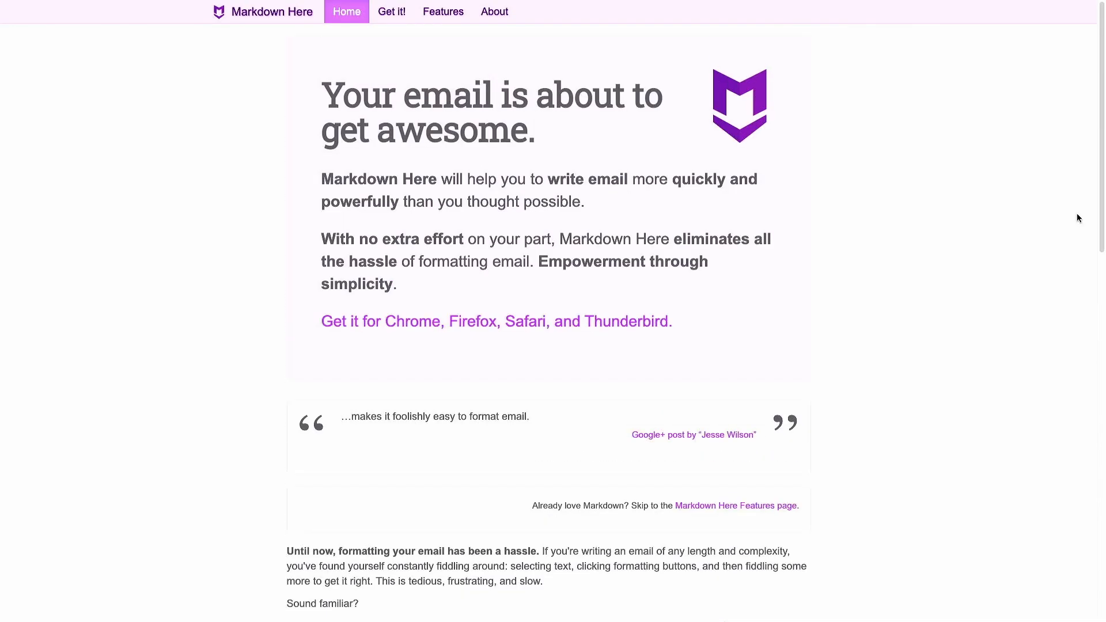
scroll(down, 3)
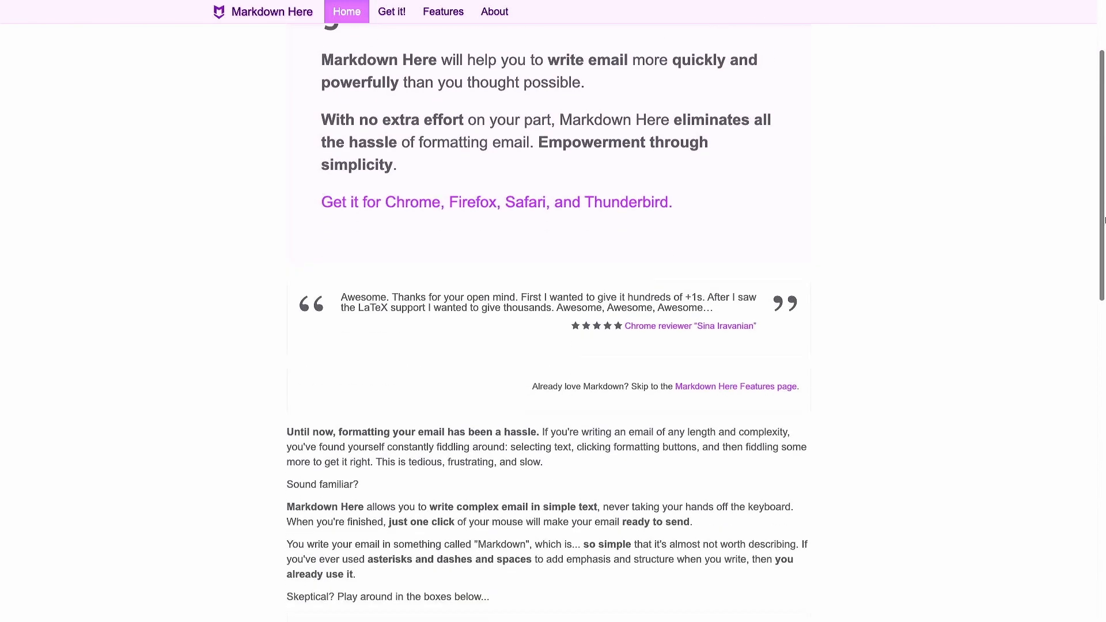
scroll(down, 3)
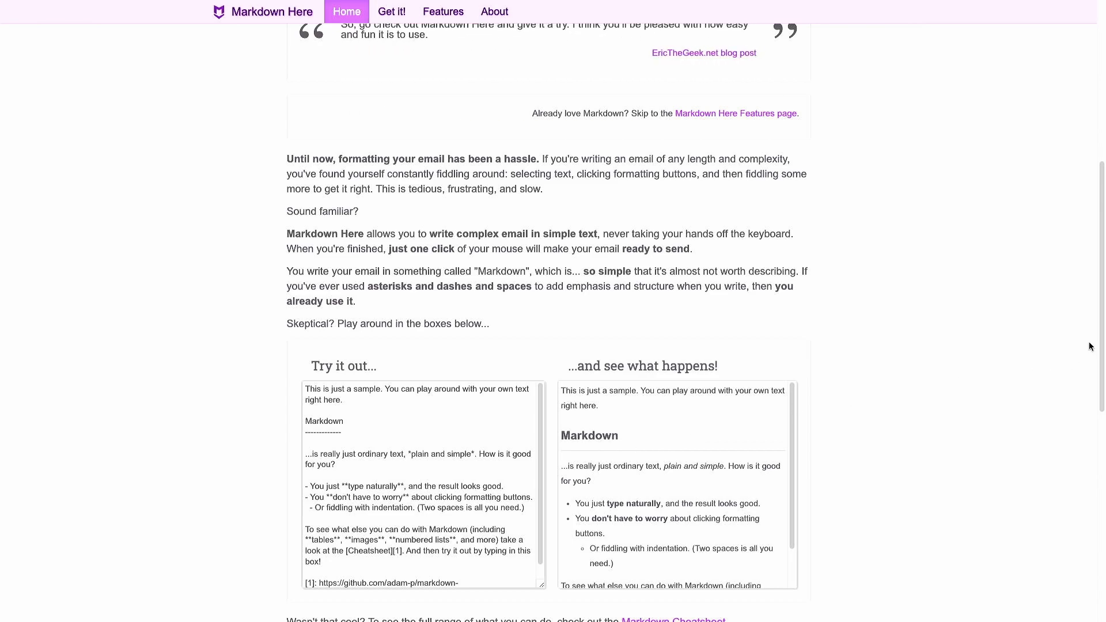
scroll(up, 3)
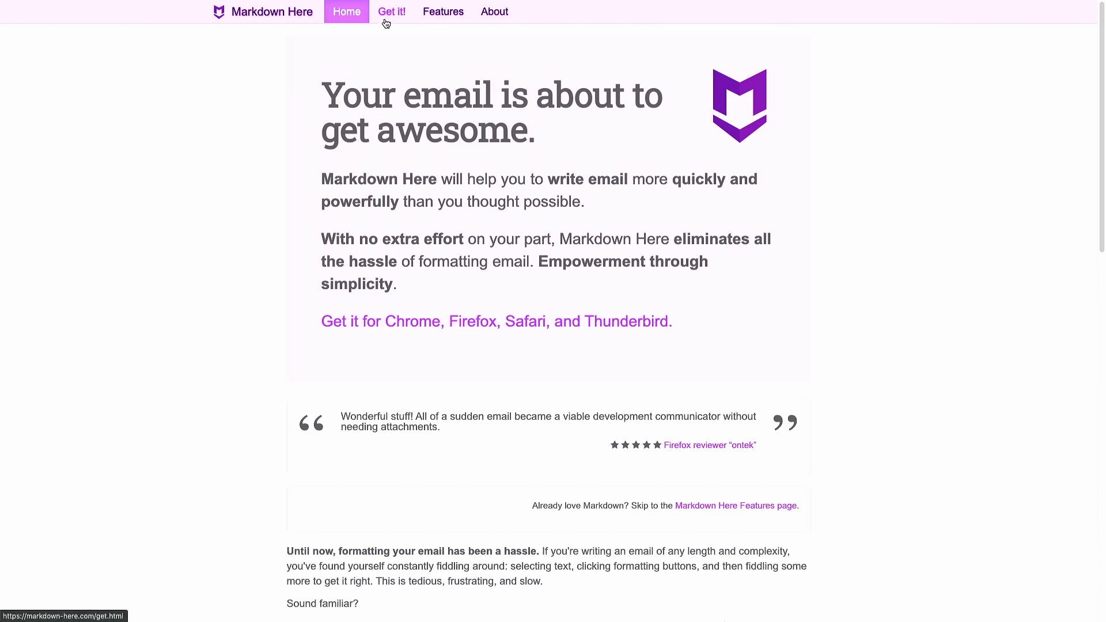
Step: Go to the Get it page and follow the link for the Chrome and Chromium version
click(391, 12)
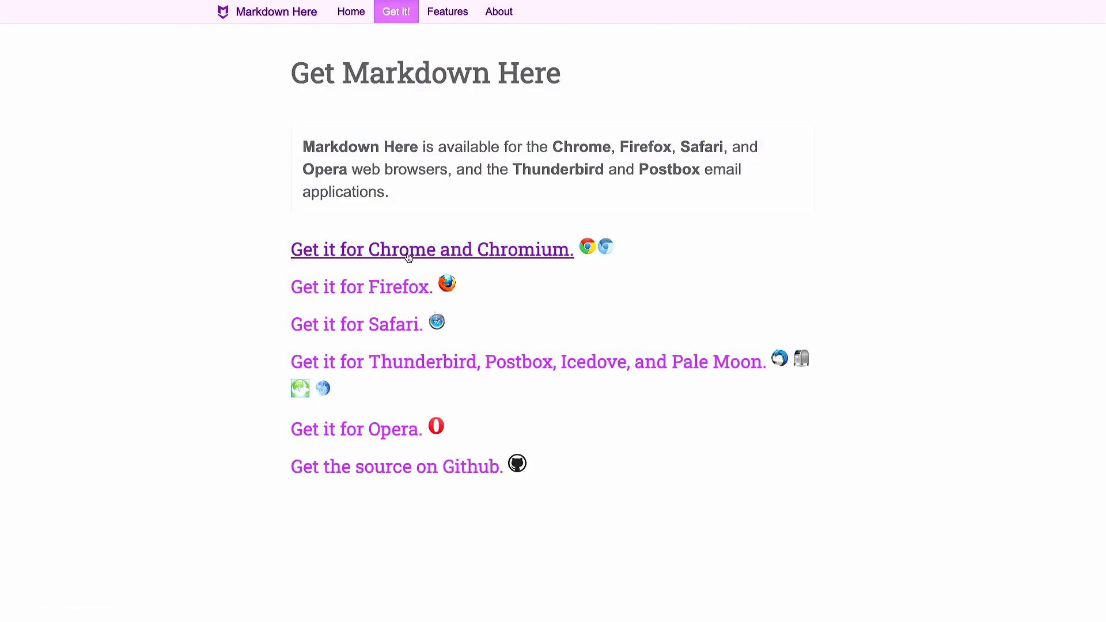
click(431, 249)
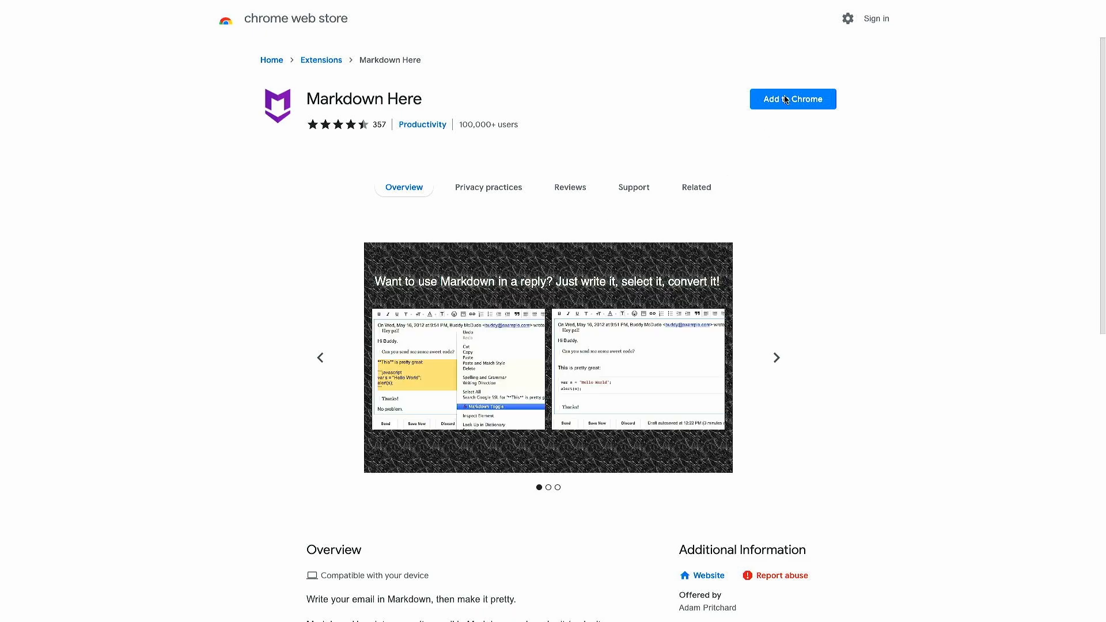
Step: Add Markdown Here to Chrome, confirm the install and dismiss the added notice
click(793, 99)
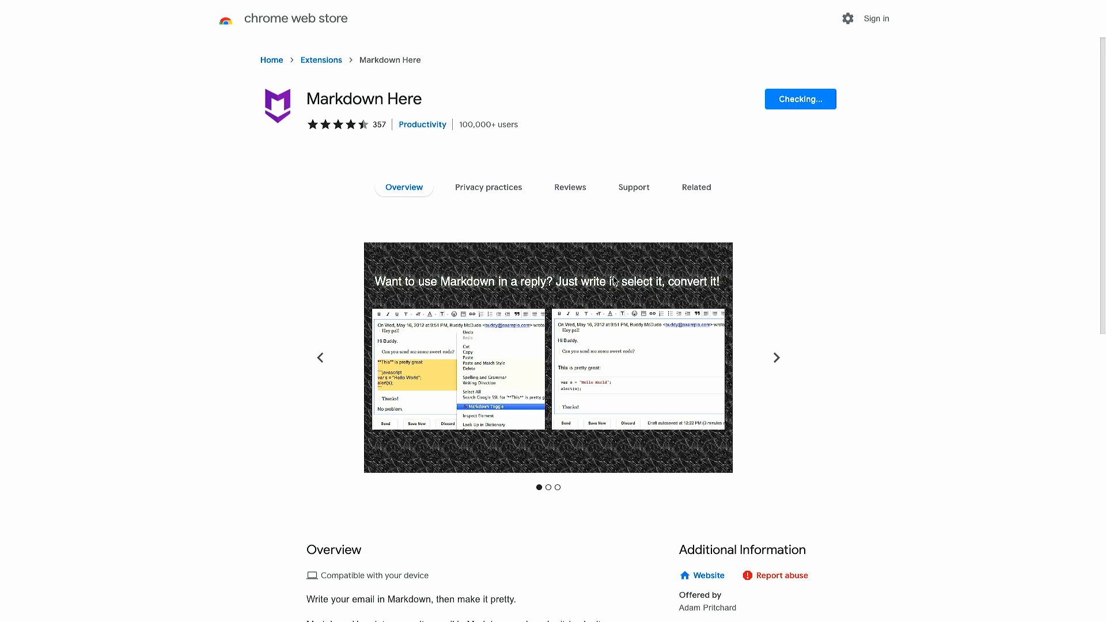
click(800, 99)
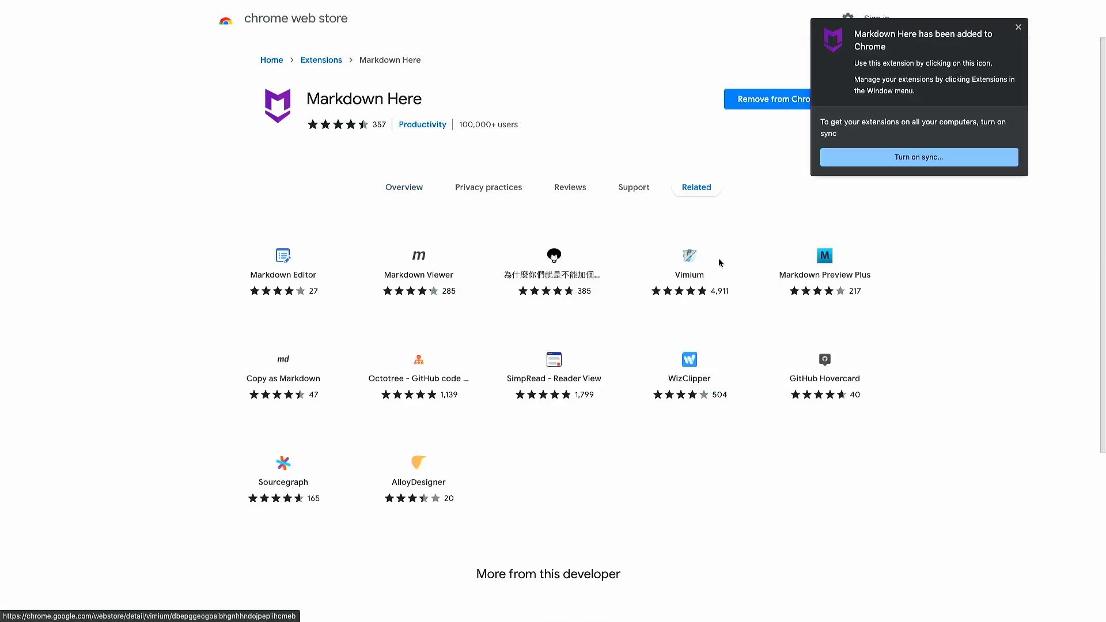
click(1018, 27)
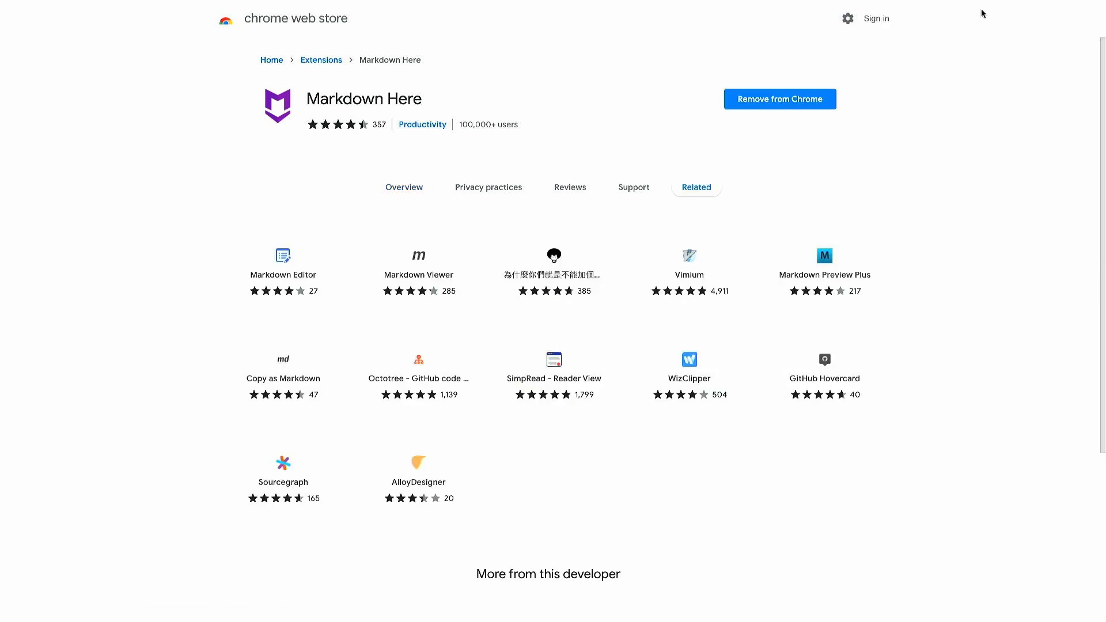
click(1039, 33)
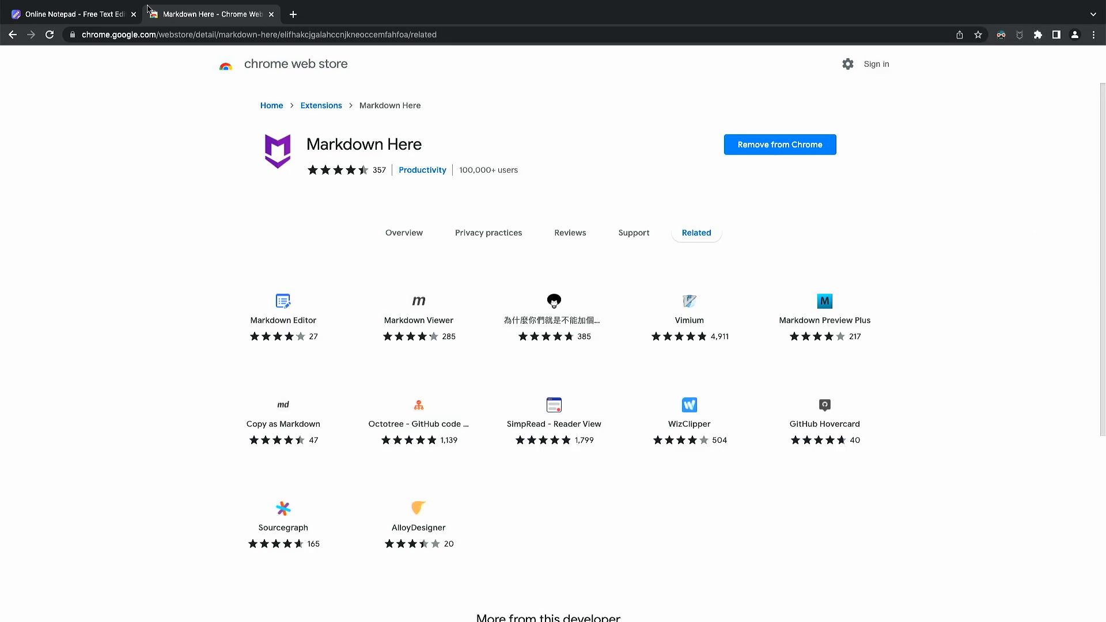
Step: Switch to the Online Notepad tab holding the header, table and git commit markdown
click(70, 14)
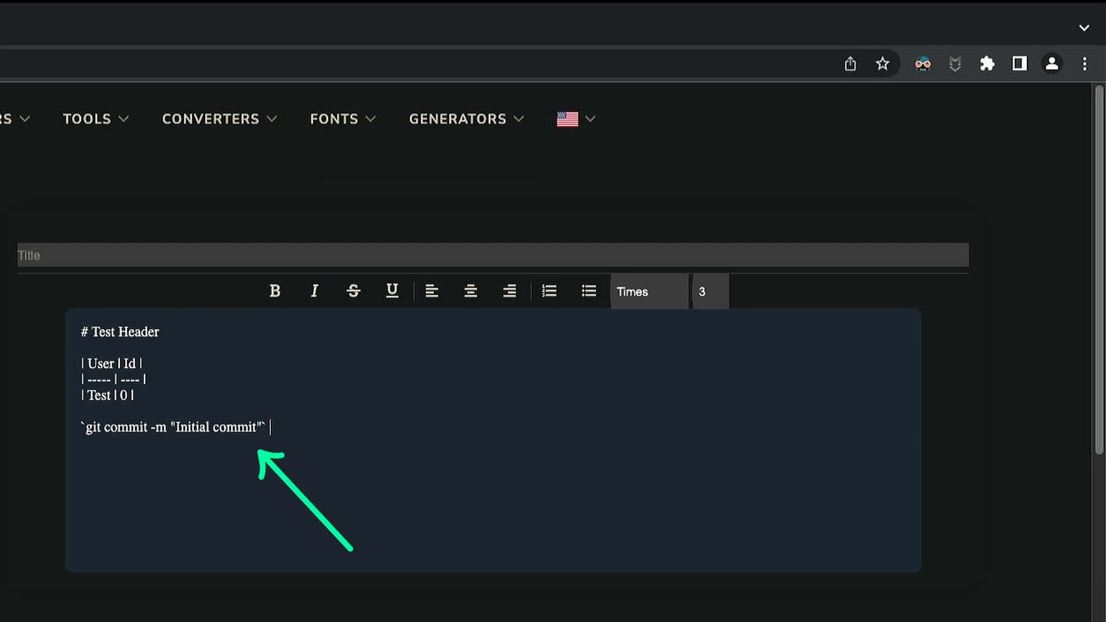
mouse_move(954, 71)
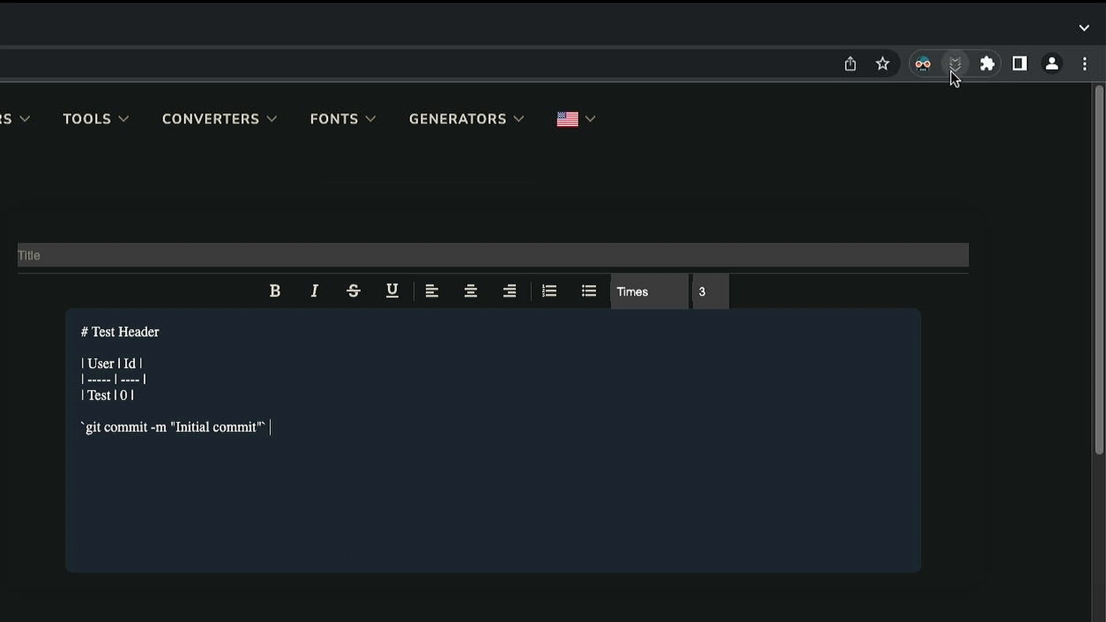
Step: Toggle Markdown Here rendering on and off, then change the Test row's Id from 0 to 2
click(956, 64)
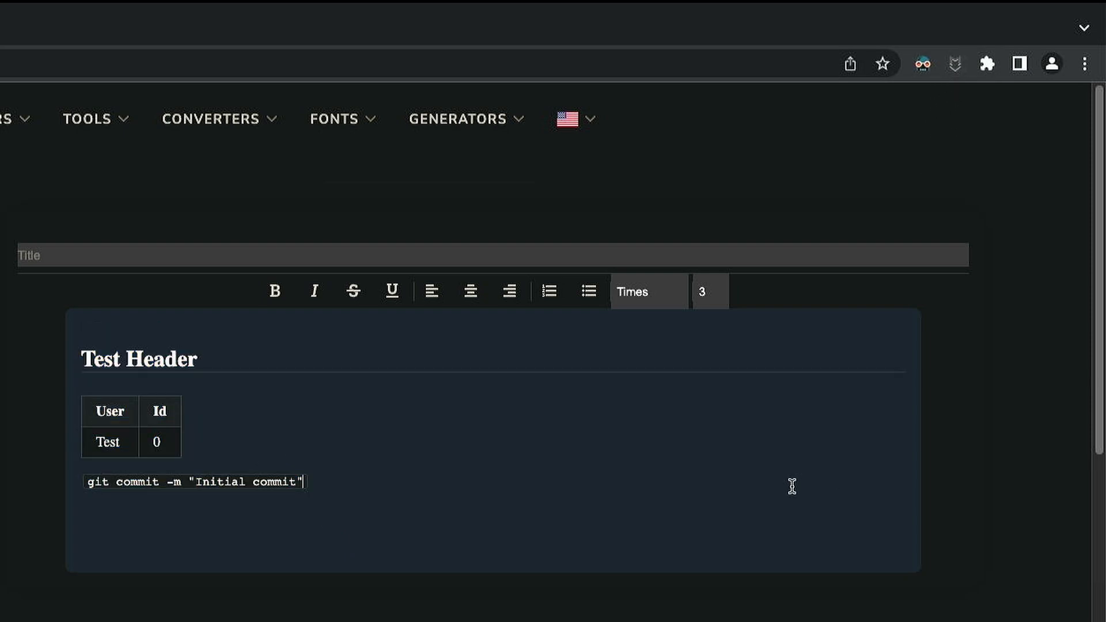
mouse_move(997, 160)
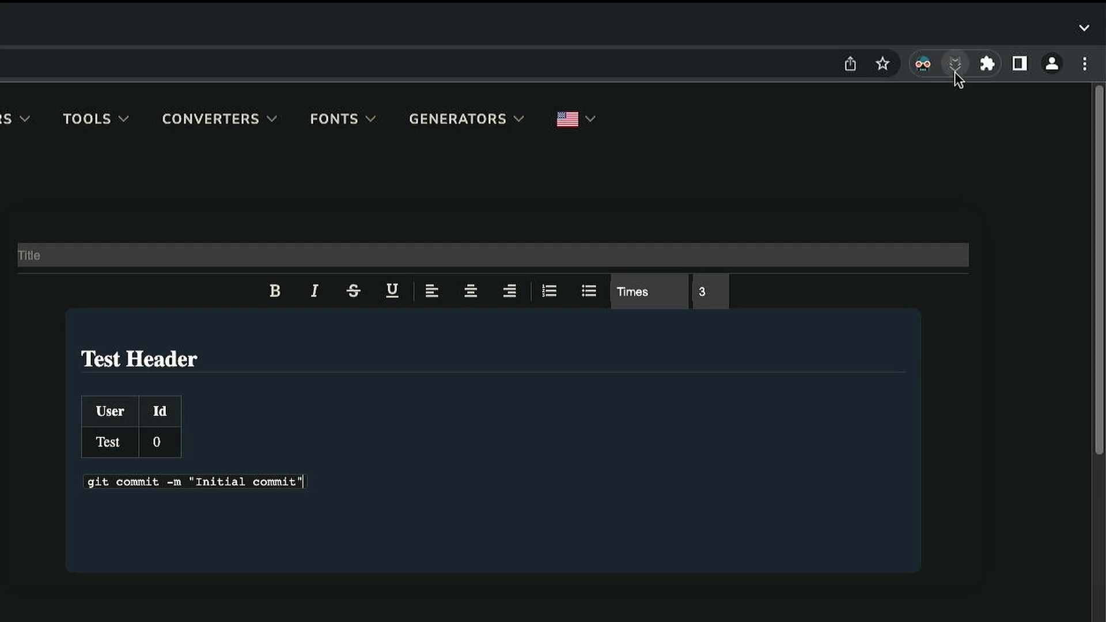
click(954, 64)
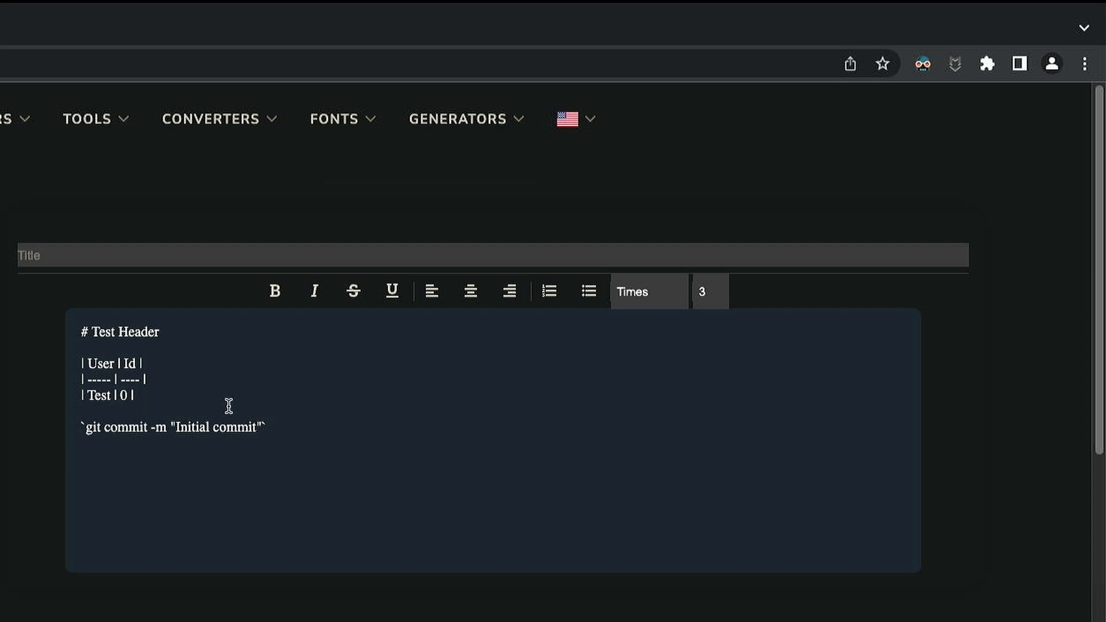
text(2)
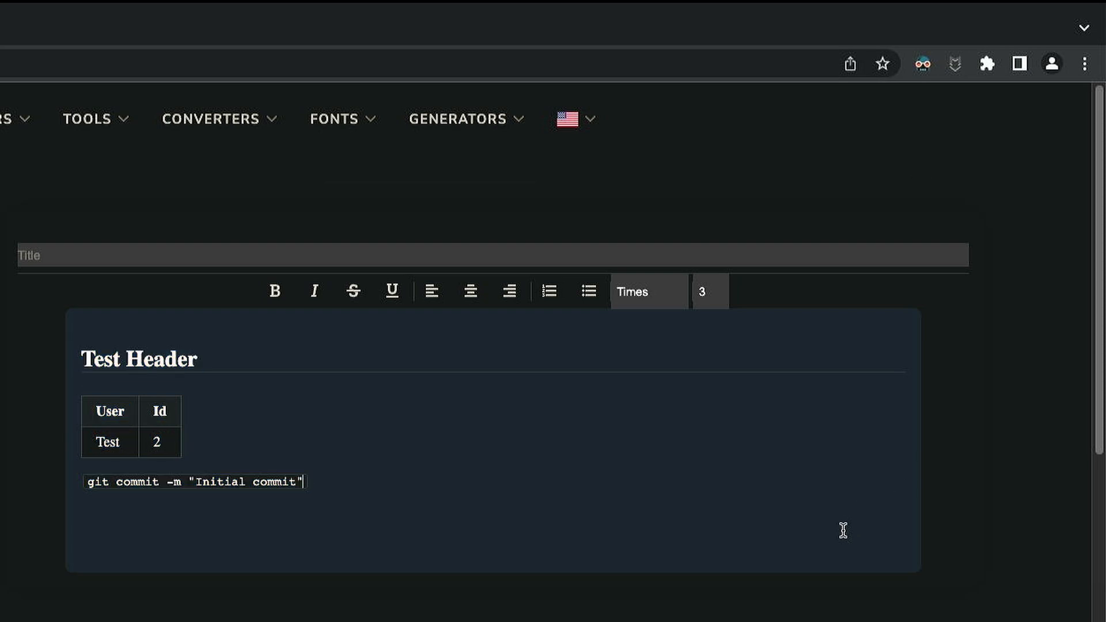
Step: From the Markdown Here Cheatsheet wiki page, open the Compatibility page
click(206, 13)
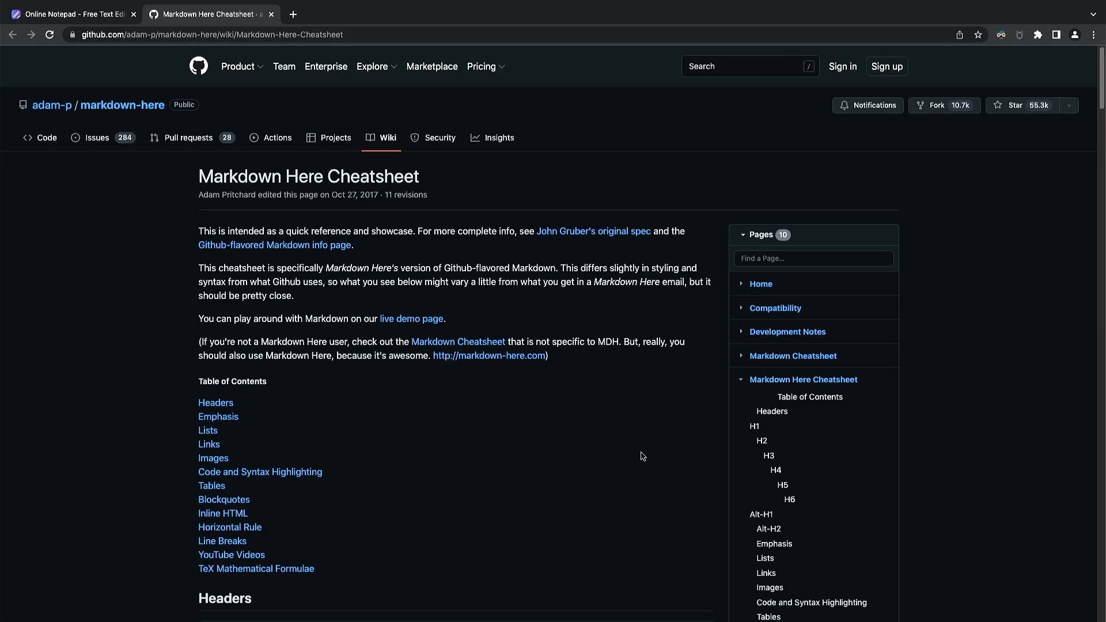
mouse_move(592, 438)
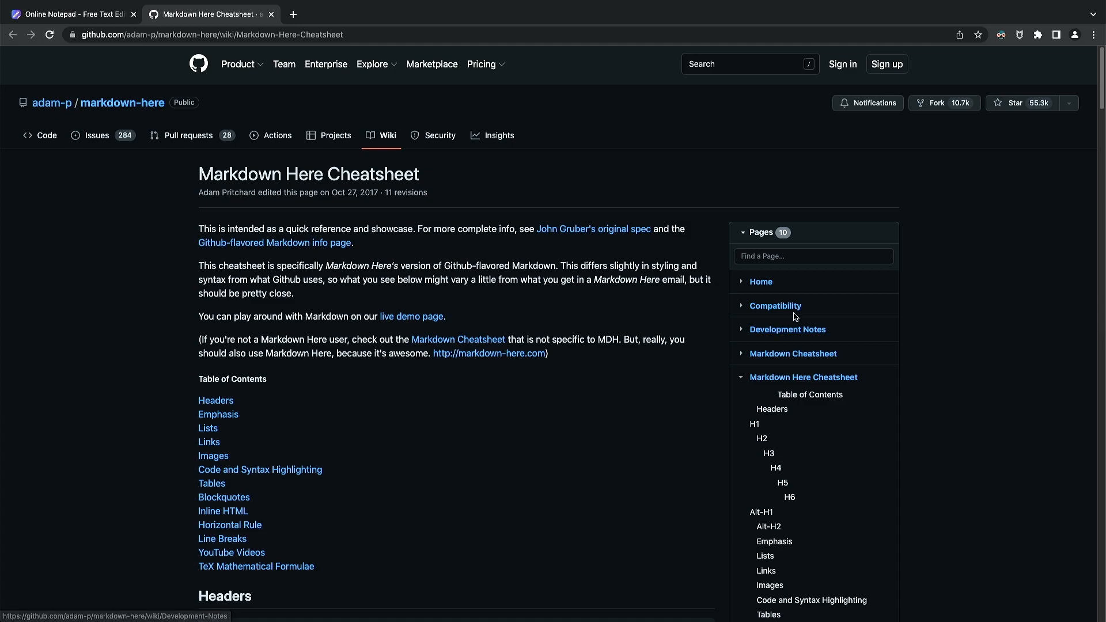
click(775, 305)
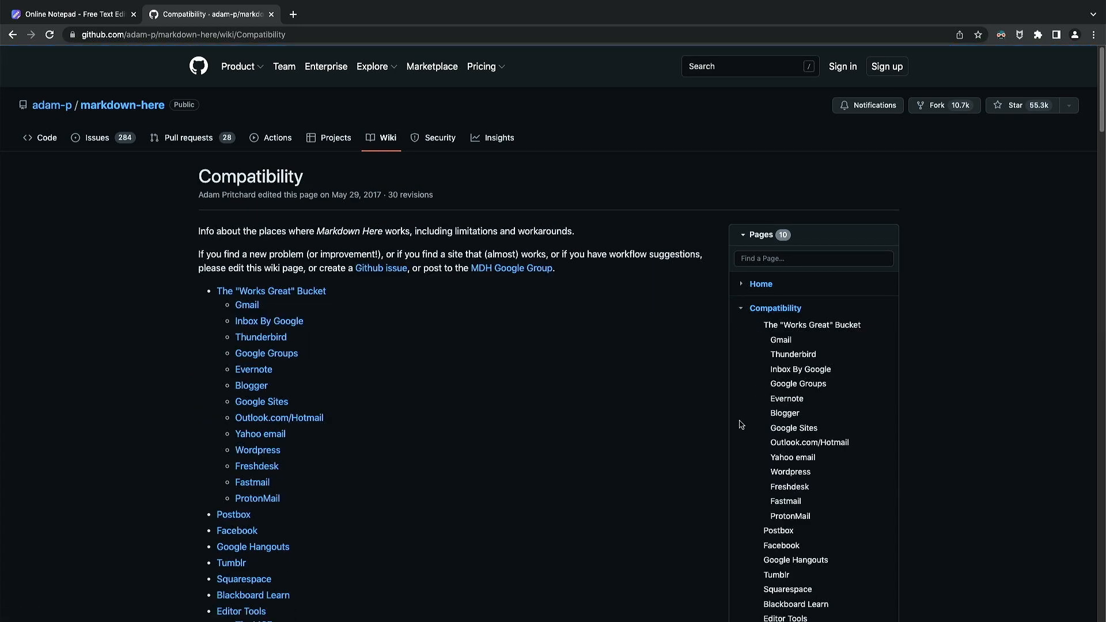
mouse_move(677, 481)
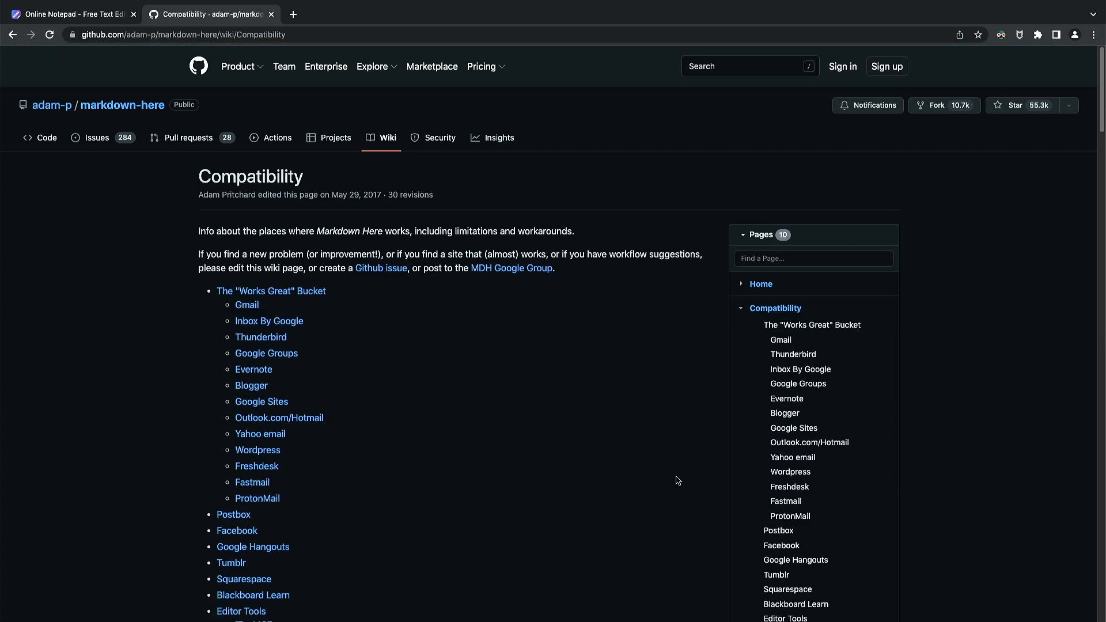